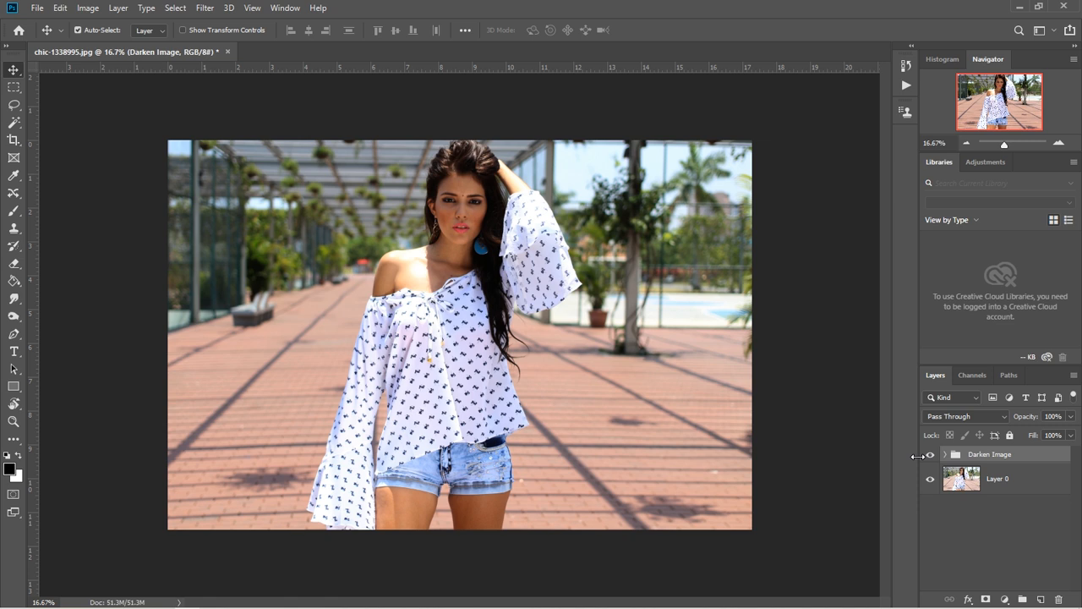
mouse_move(747, 436)
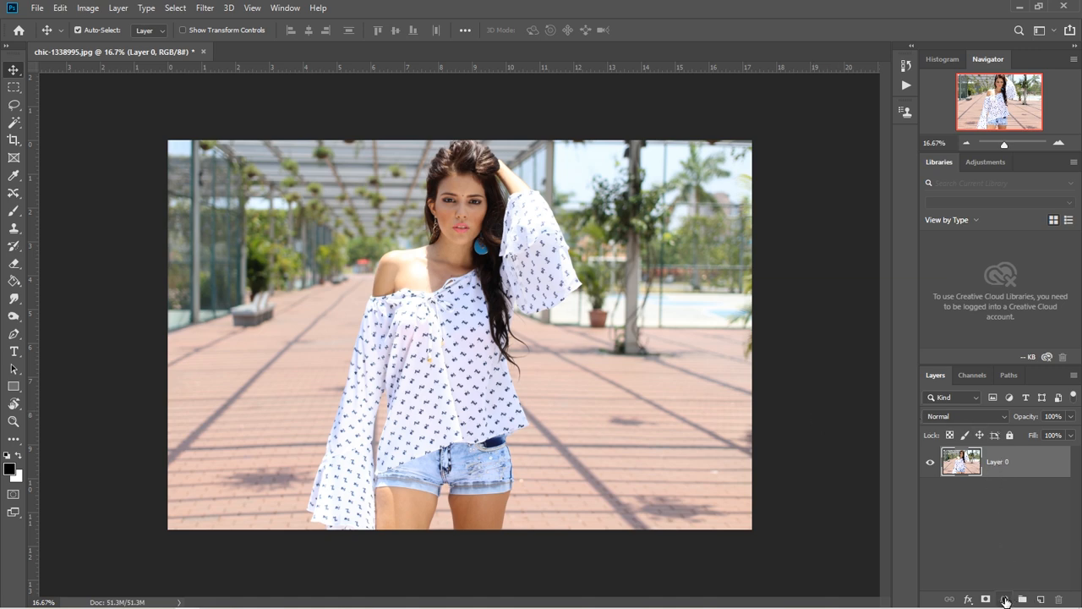
Create a default Levels adjustment layer, Levels 1, above the photo layer
click(1004, 598)
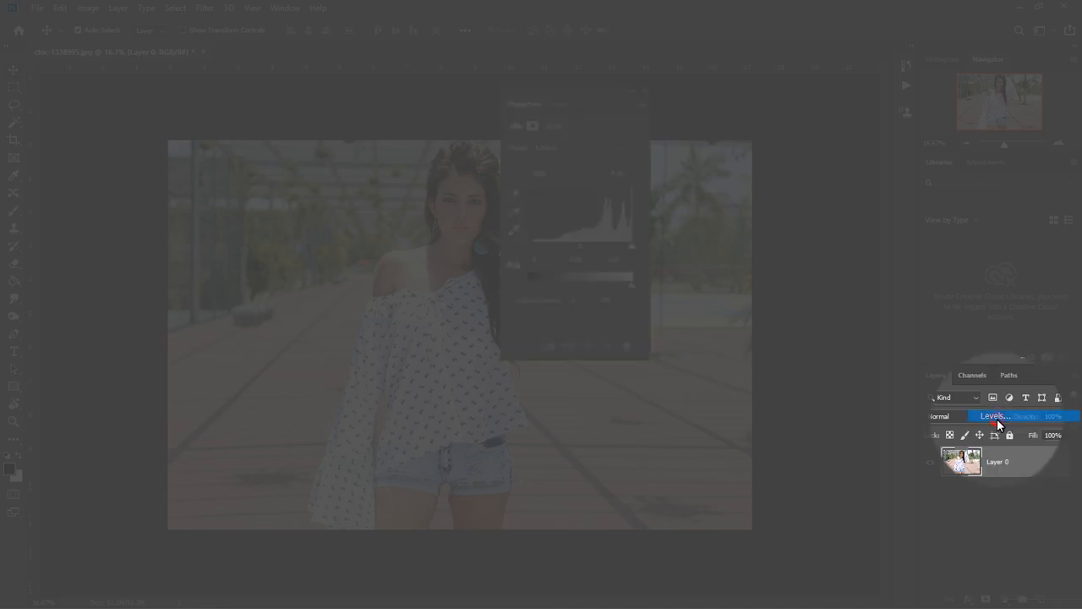
click(994, 416)
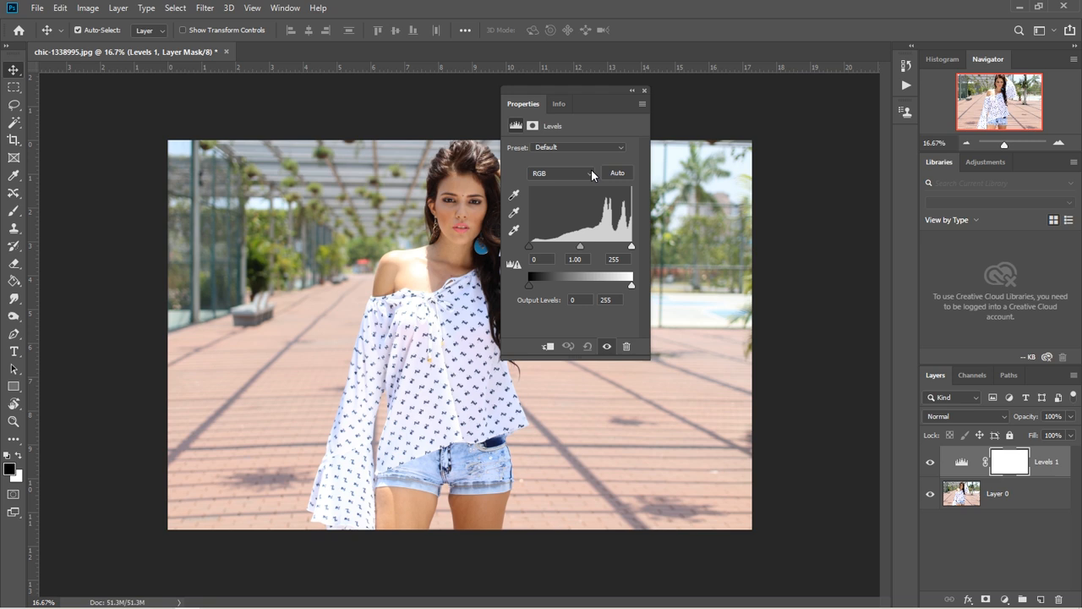
mouse_move(609, 132)
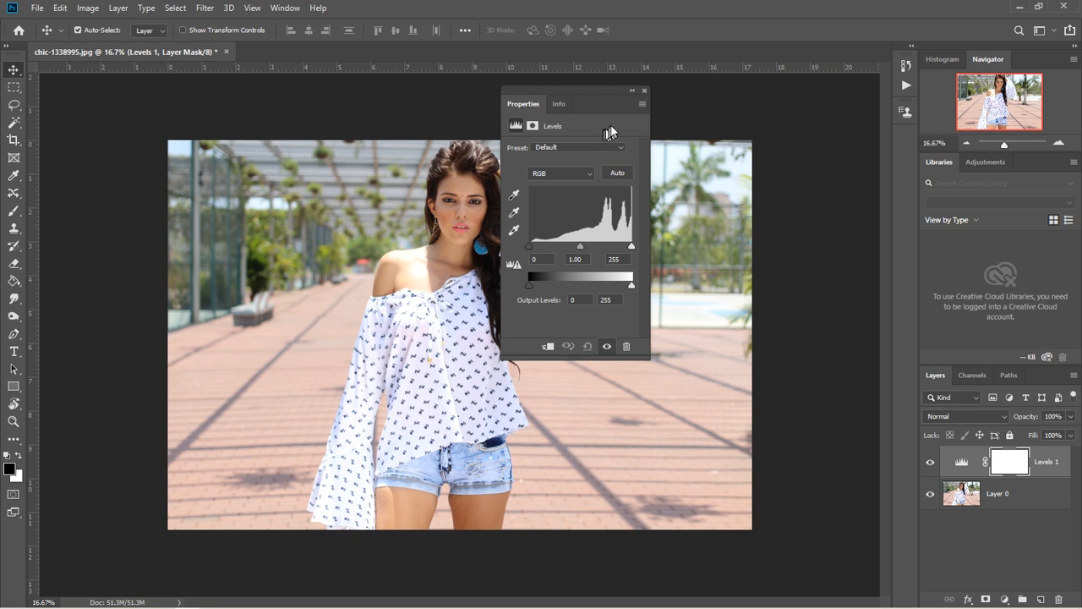
click(644, 91)
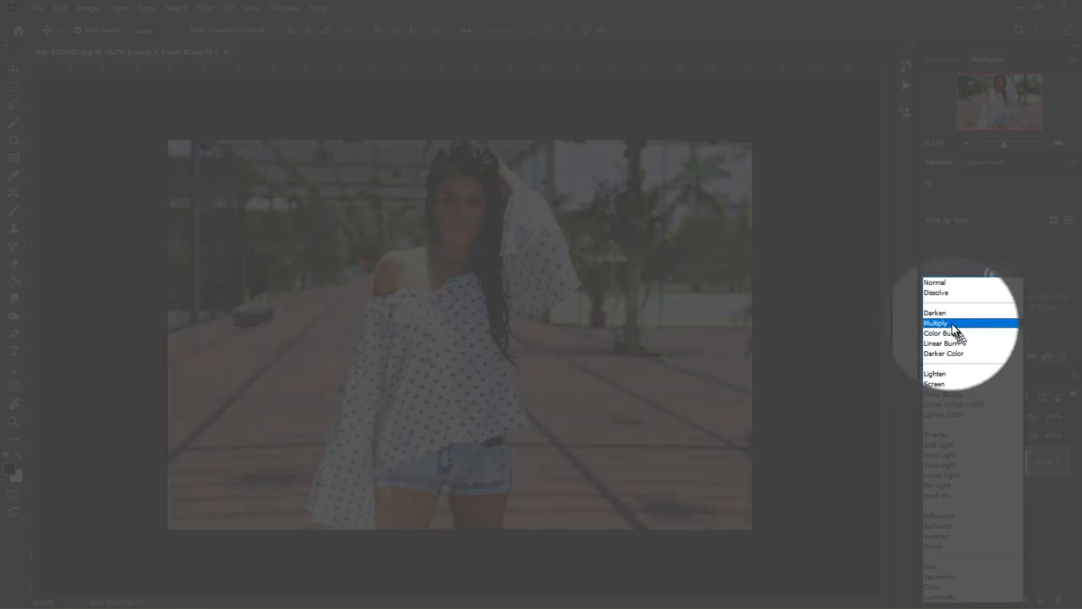
Switch Levels 1 to the Multiply blend mode to darken the overexposed photo
click(937, 323)
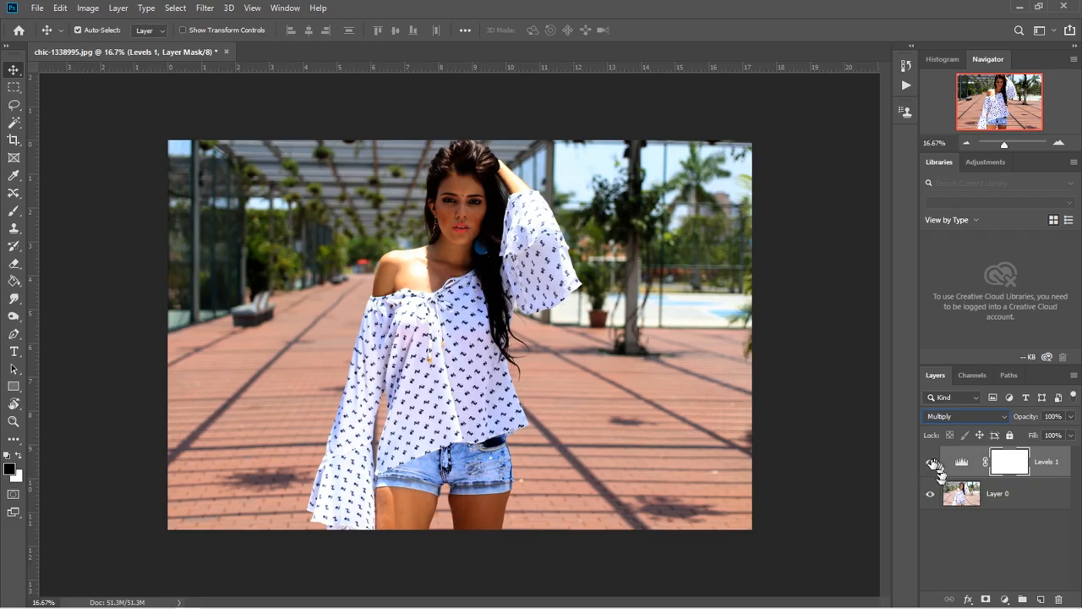
Turn off Levels 1 visibility to reveal the original overexposed photo
click(930, 467)
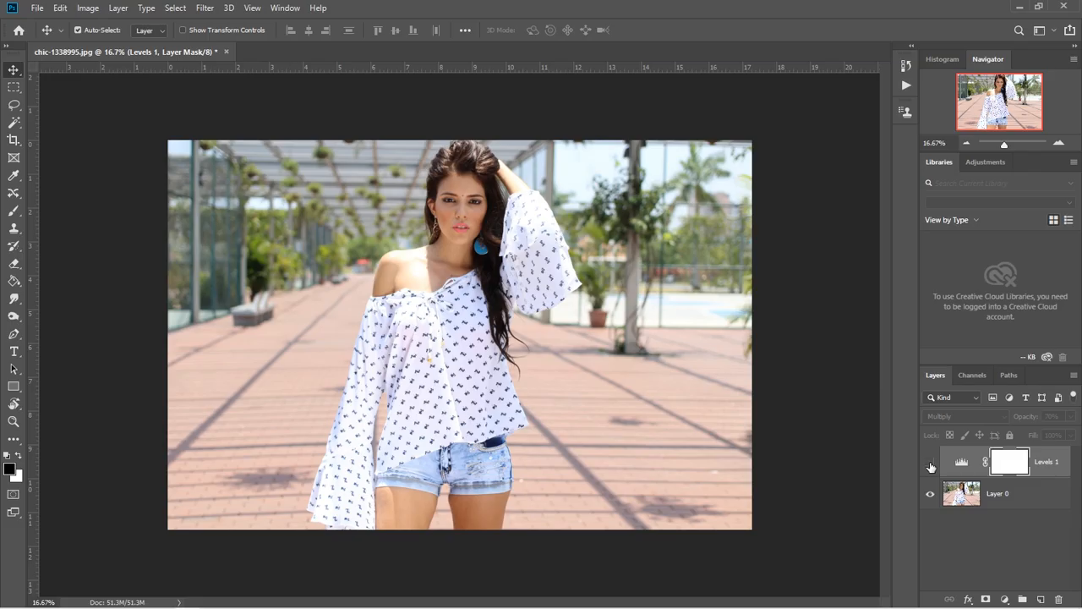
Toggle Levels 1 on, off and on to compare, leaving it visible at 70% opacity
click(930, 461)
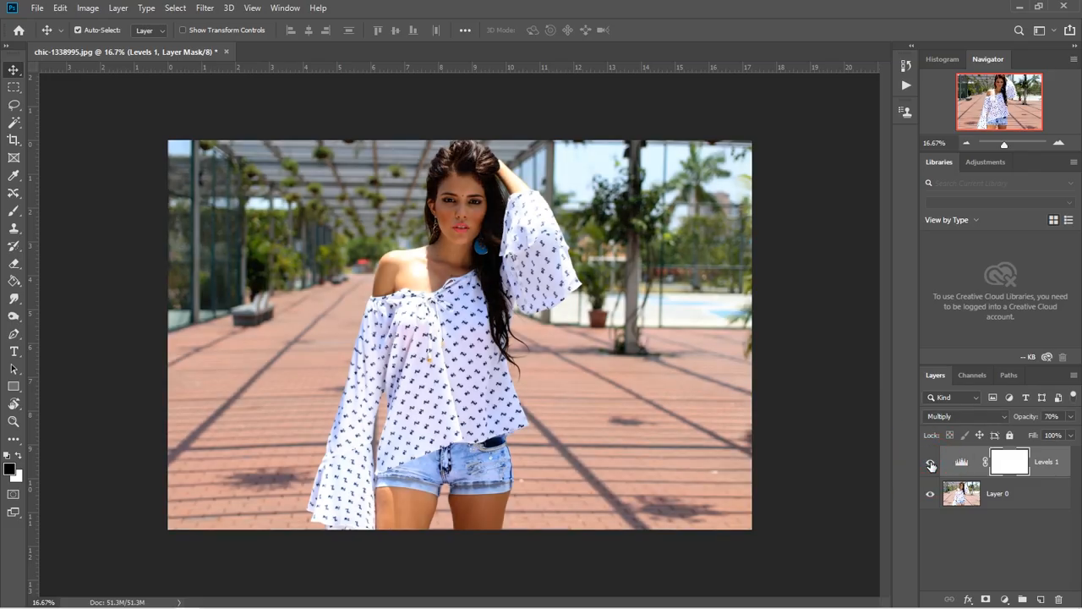
click(930, 466)
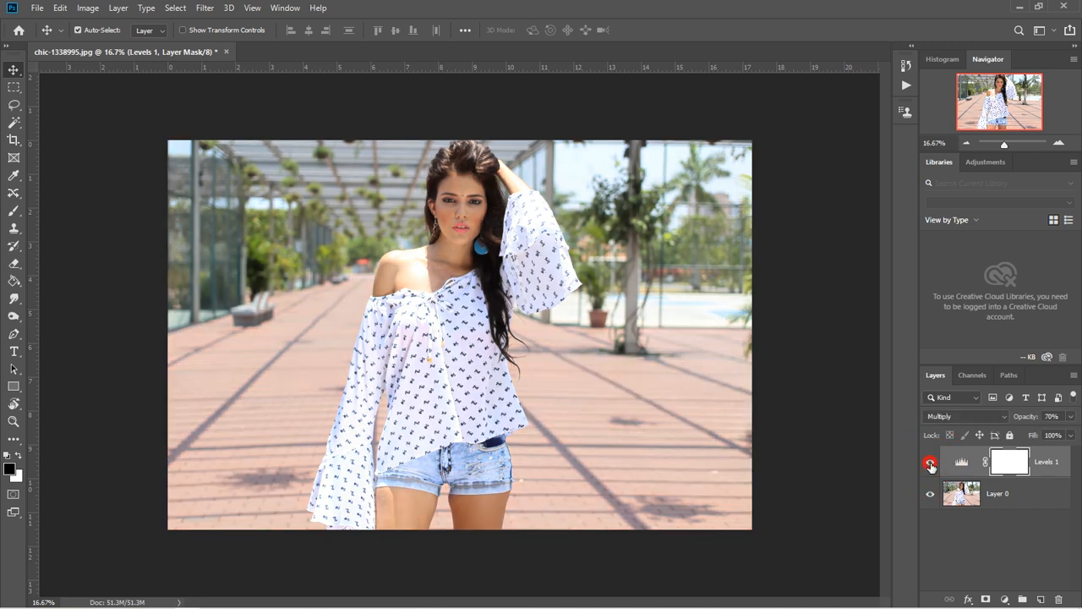
click(930, 462)
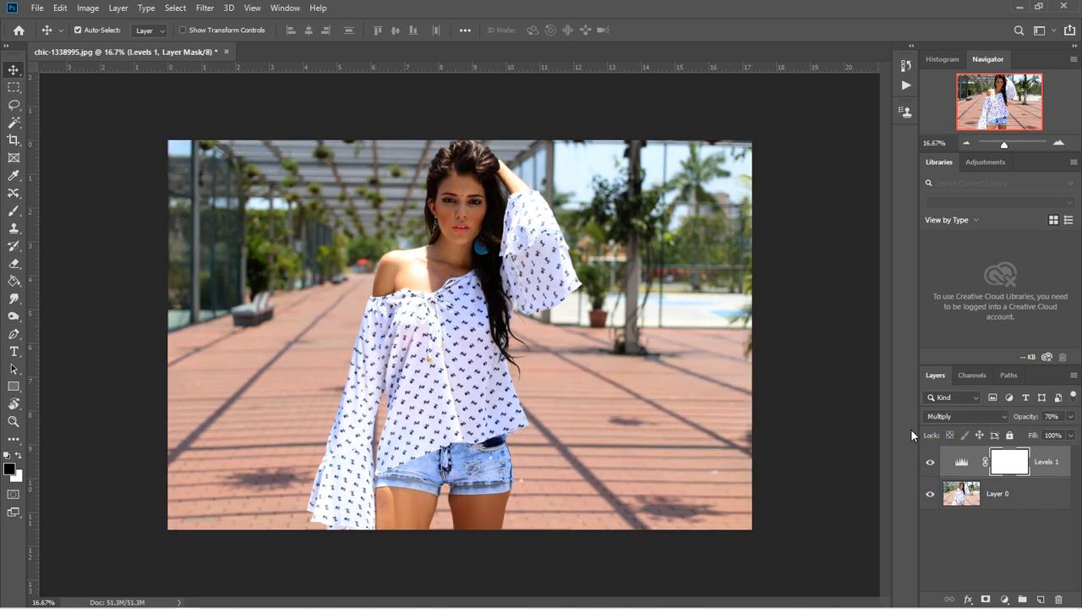